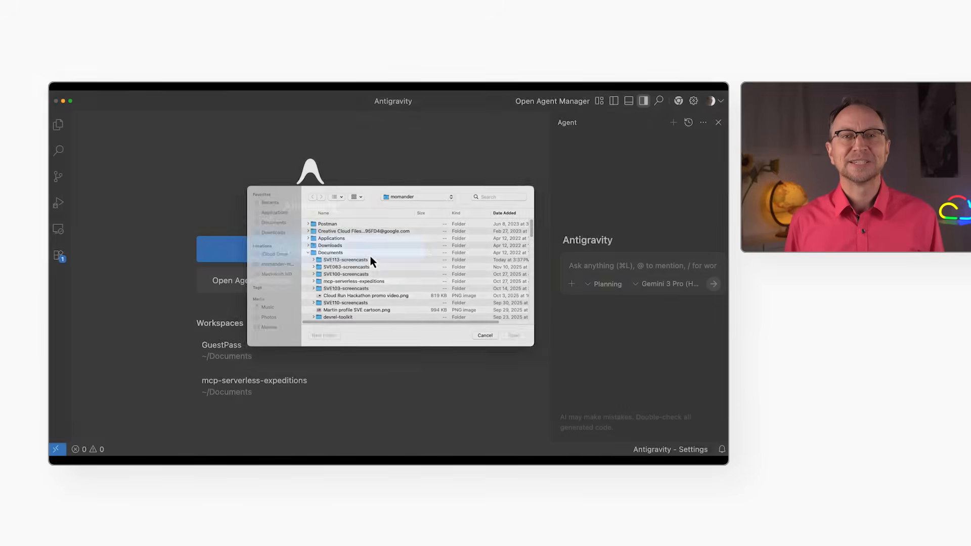
Create a new folder named GuestPass inside Documents for the workspace
{"action": "left_click", "coordinate": [323, 335]}
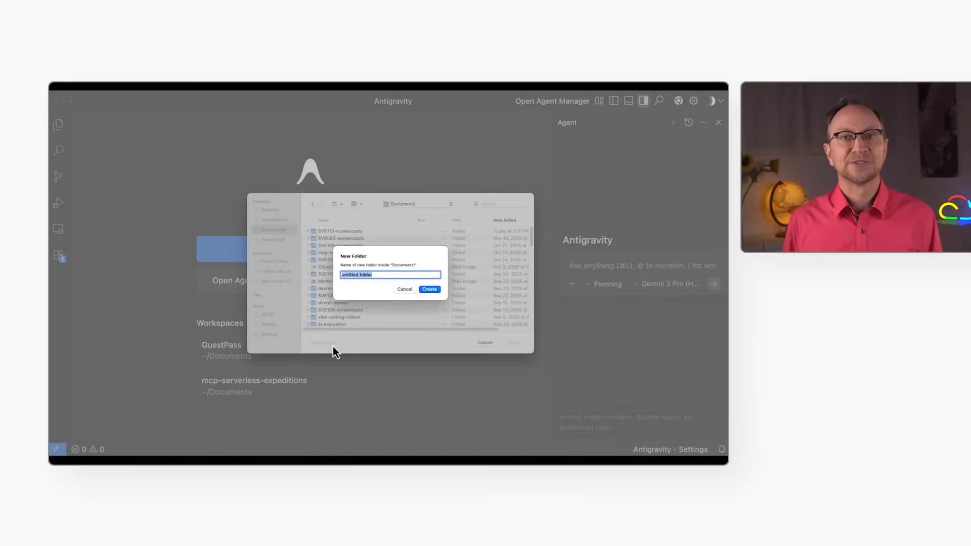
{"action": "type", "text": "GuestPass"}
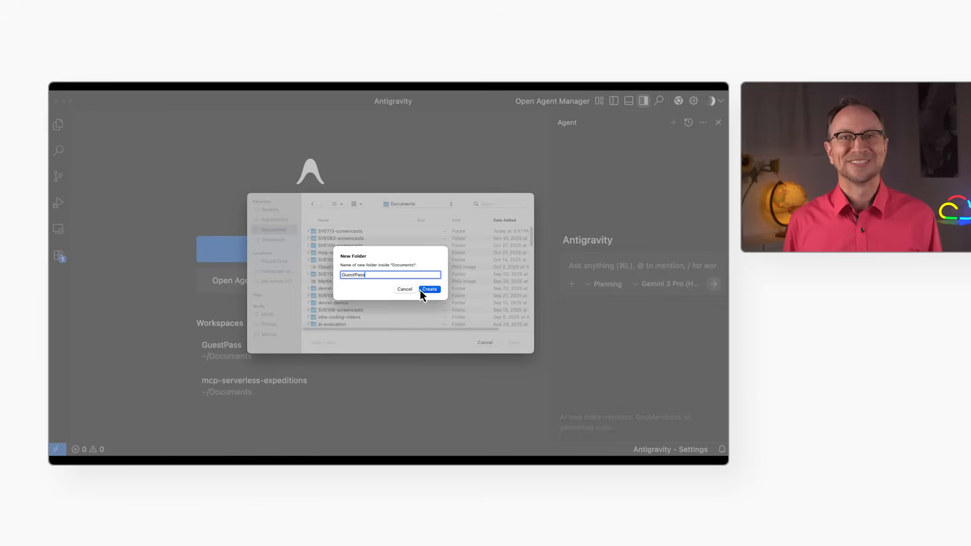
{"action": "left_click", "coordinate": [429, 290]}
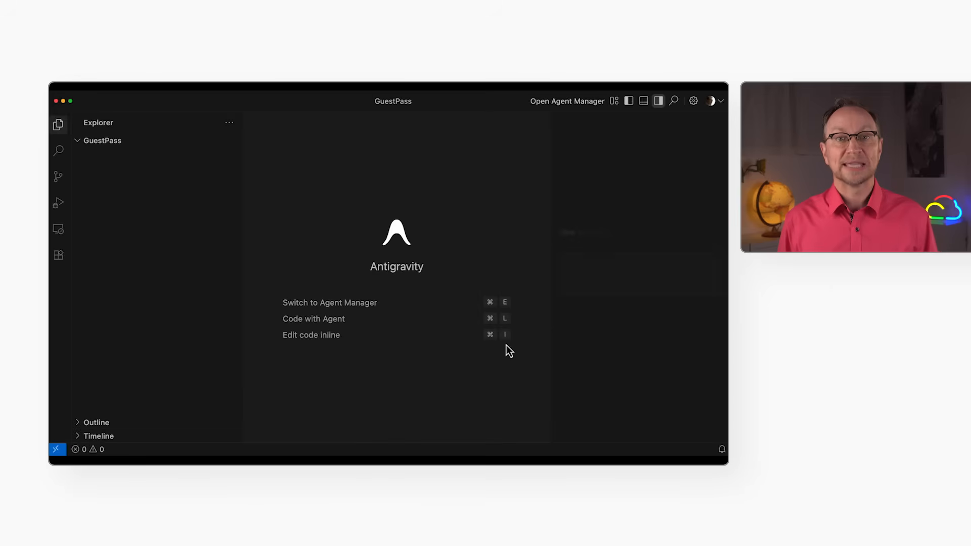
Start a new agent conversation in the GuestPass workspace
{"action": "left_click", "coordinate": [551, 101]}
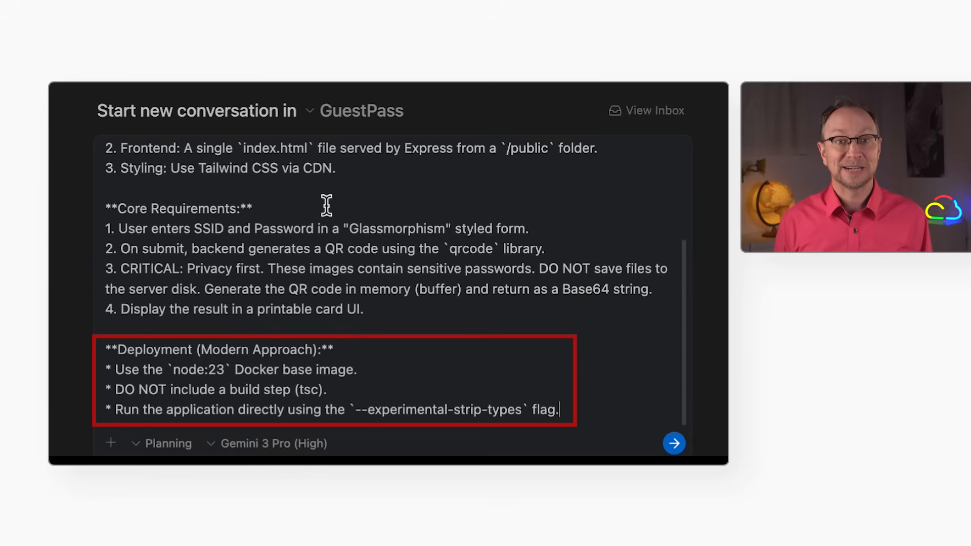
{"action": "left_click", "coordinate": [673, 443]}
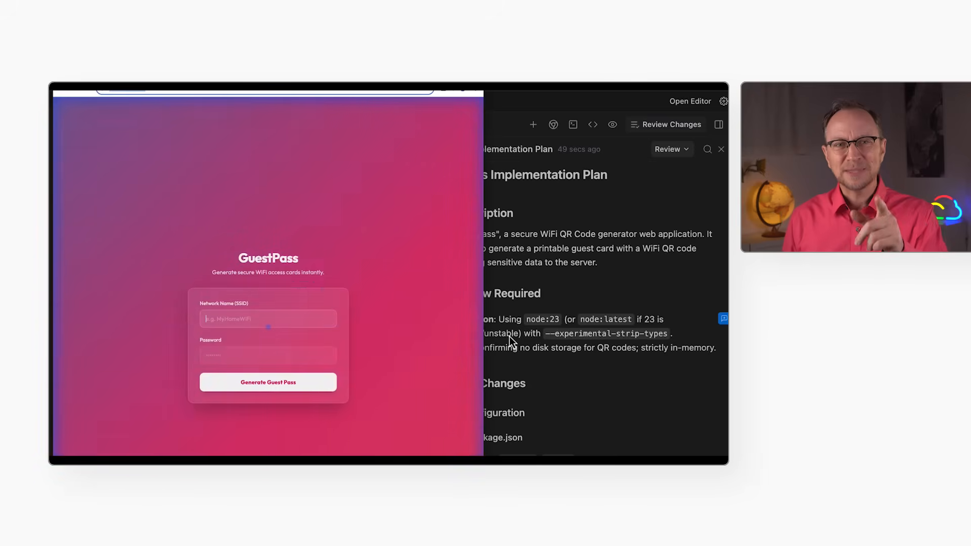
Fill the form's SSID field with TestNetwork and move to the password field
{"action": "type", "text": "TestNetwork"}
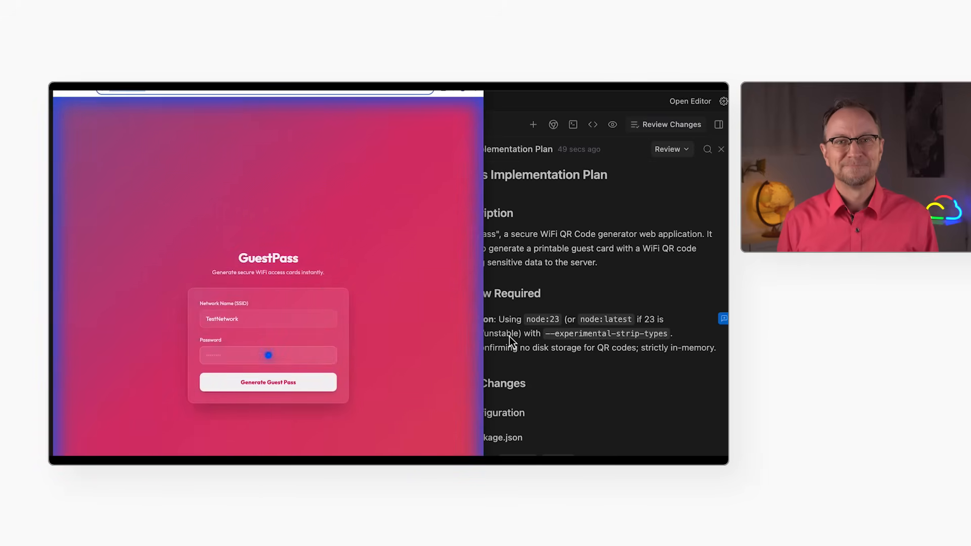
{"action": "left_click", "coordinate": [267, 383]}
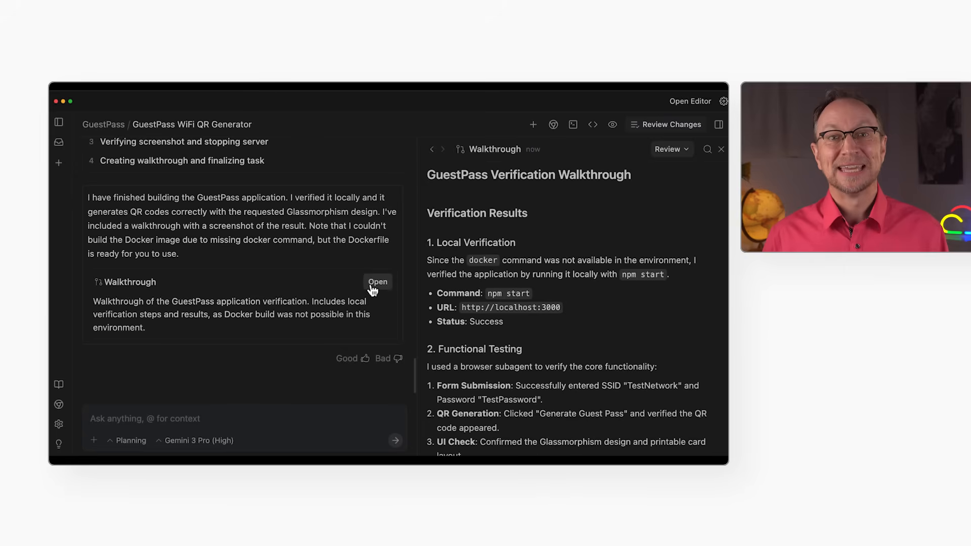
View the Guest Card Result screenshot showing the QR code for TestNetwork
{"action": "left_click", "coordinate": [377, 283]}
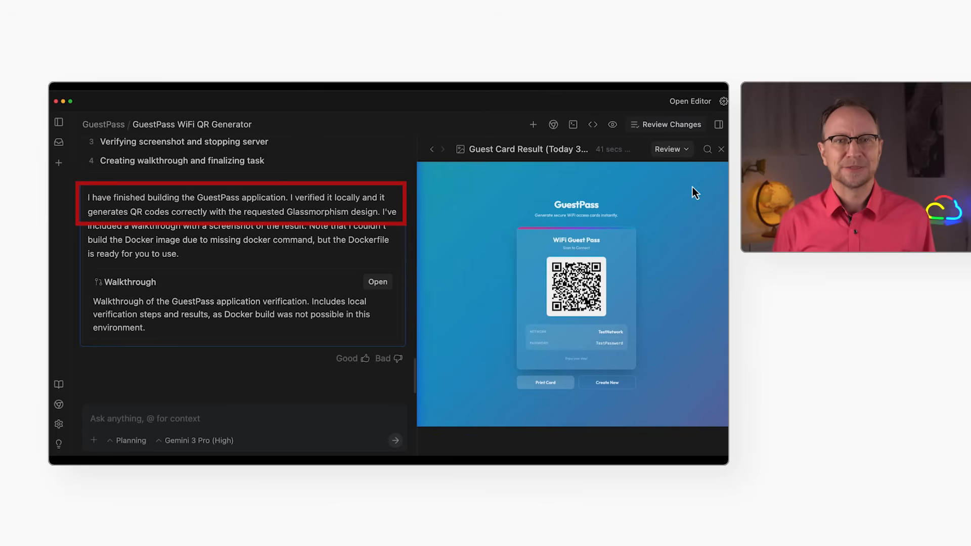
Send a follow-up asking to test another network name and confirm an empty name errors
{"action": "type", "text": "Enter another"}
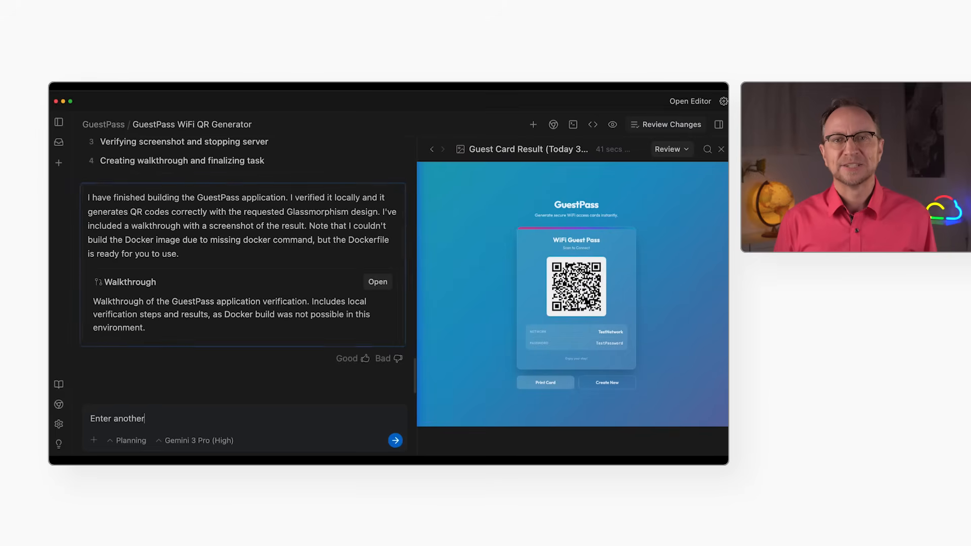
{"action": "type", "text": "network name and make t"}
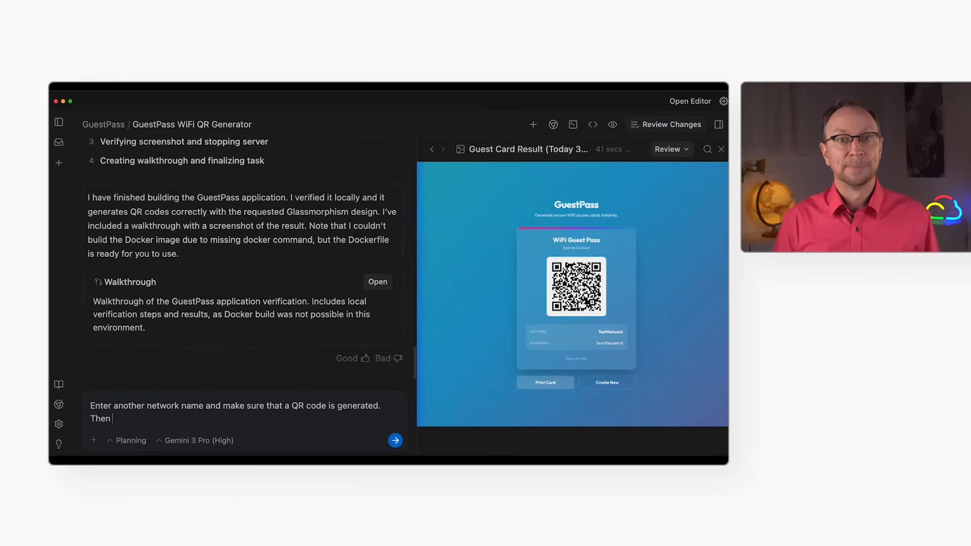
{"action": "type", "text": "delete the network name a"}
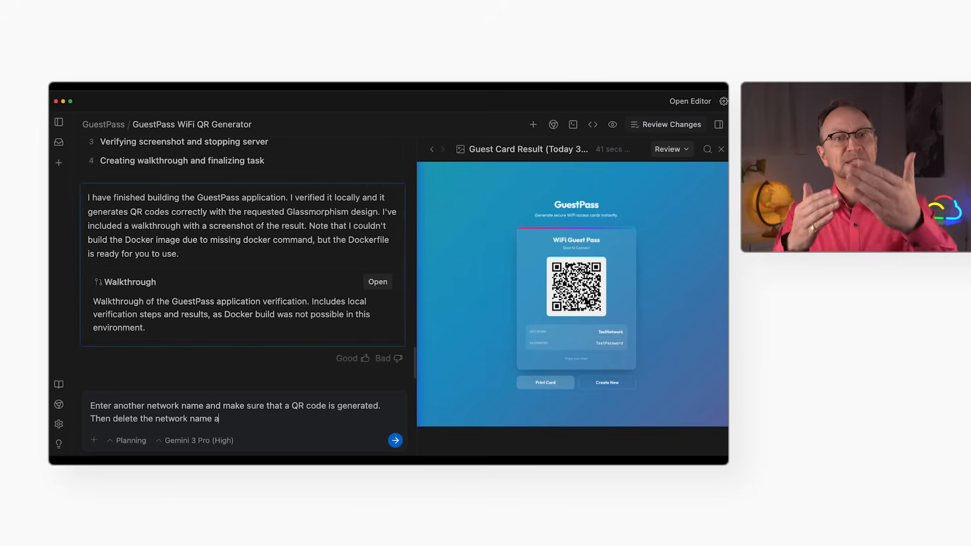
{"action": "type", "text": "nd try to create a new QR code."}
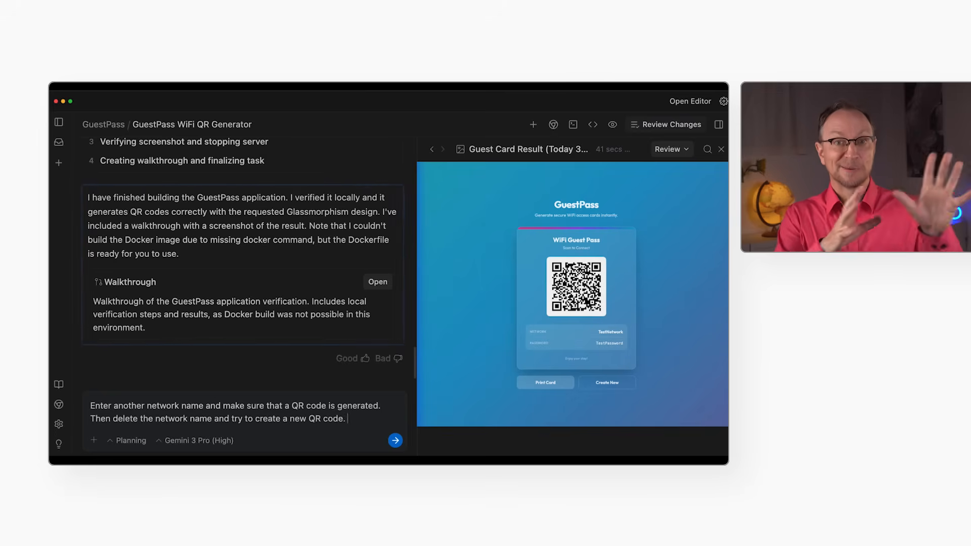
{"action": "type", "text": "Make sure that results in an error."}
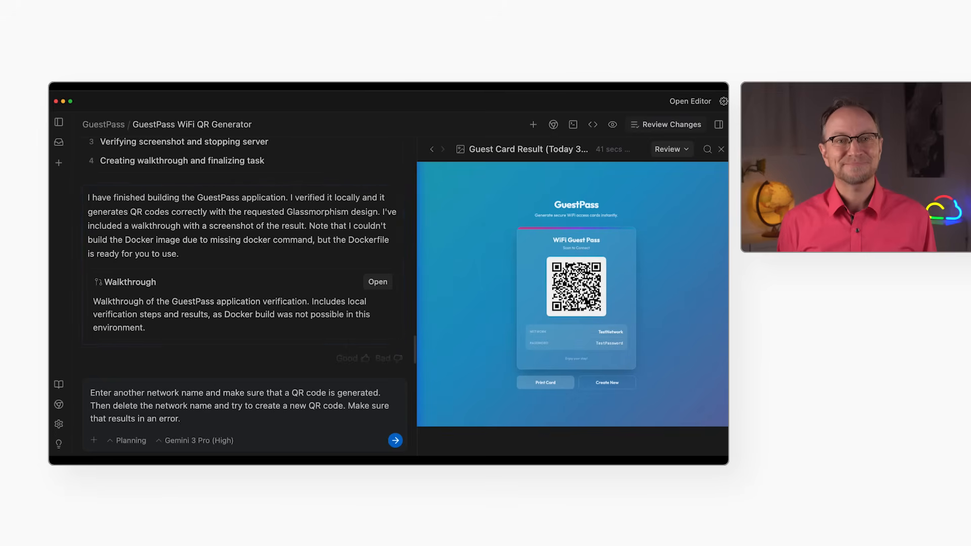
{"action": "left_click", "coordinate": [396, 440]}
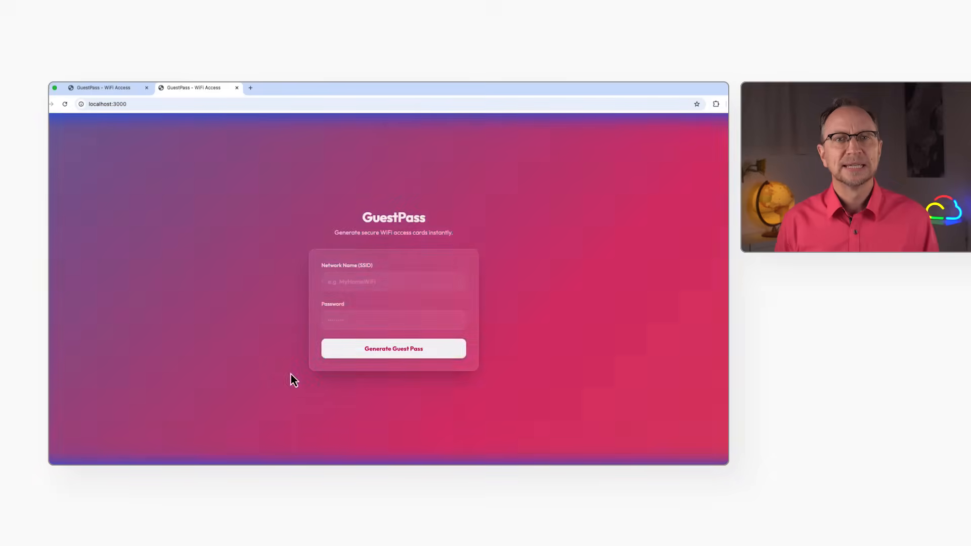
Let the browser subagent load localhost:3000 and run the new form tests
{"action": "left_click", "coordinate": [393, 348]}
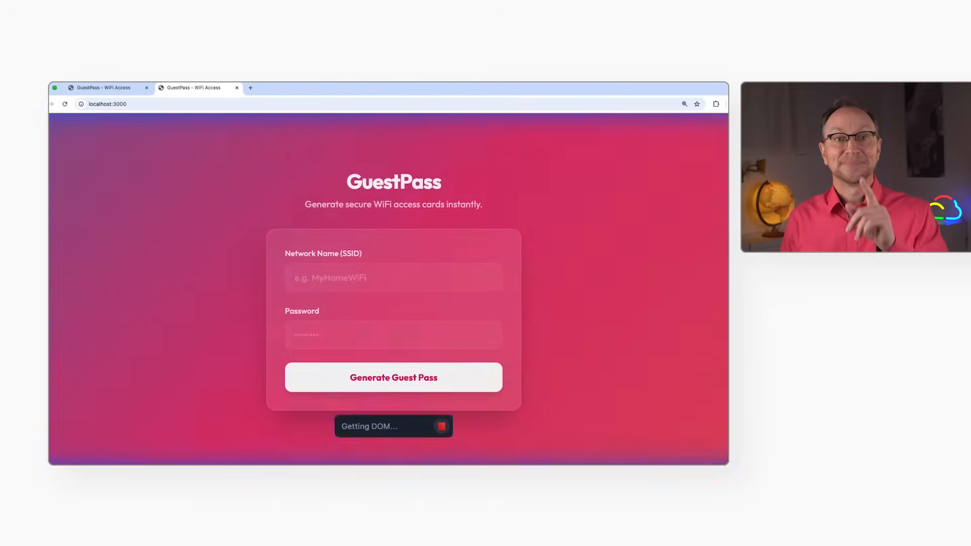
{"action": "left_click", "coordinate": [393, 377]}
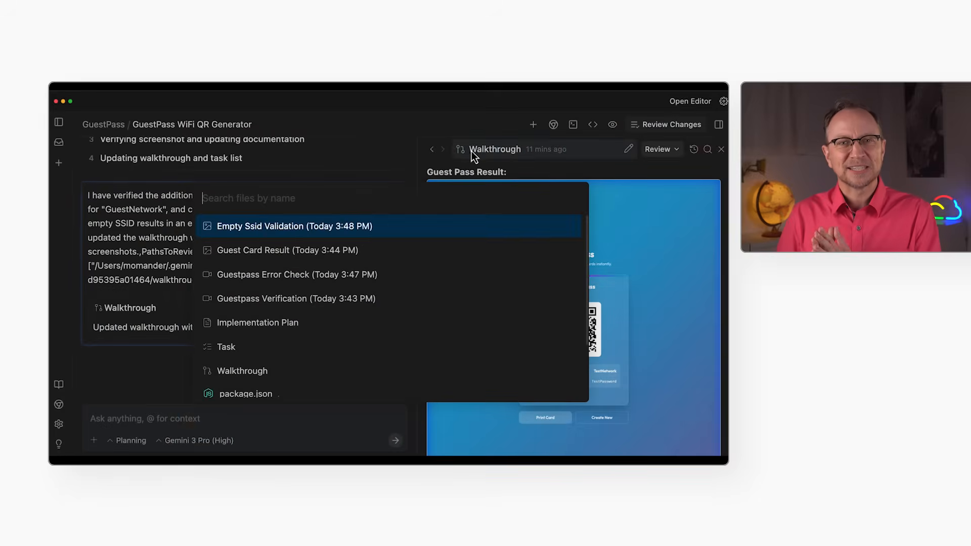
{"action": "mouse_move", "coordinate": [342, 350]}
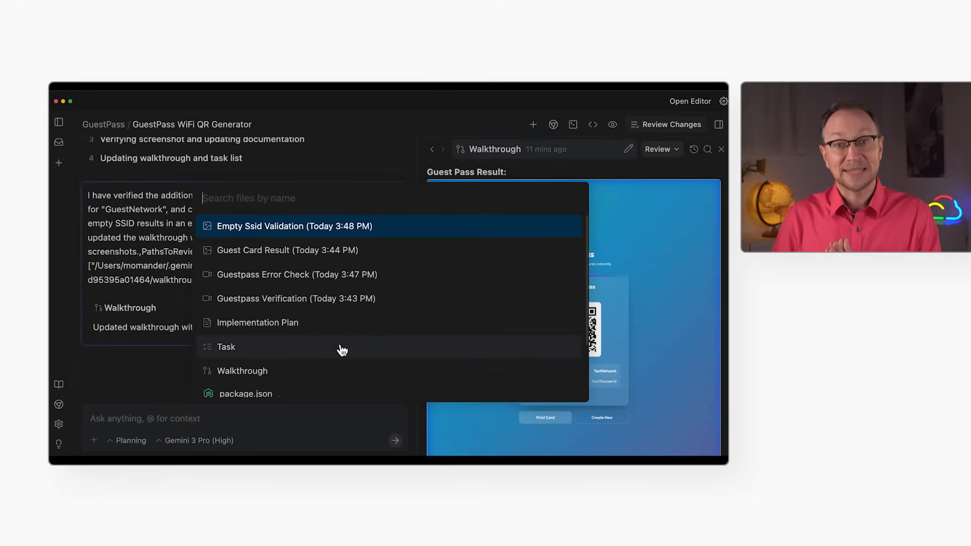
Comment on the Task artifact's Verification item that no local Docker build is needed
{"action": "left_click", "coordinate": [226, 347]}
{"action": "type", "text": "No need to run a local Docker built"}
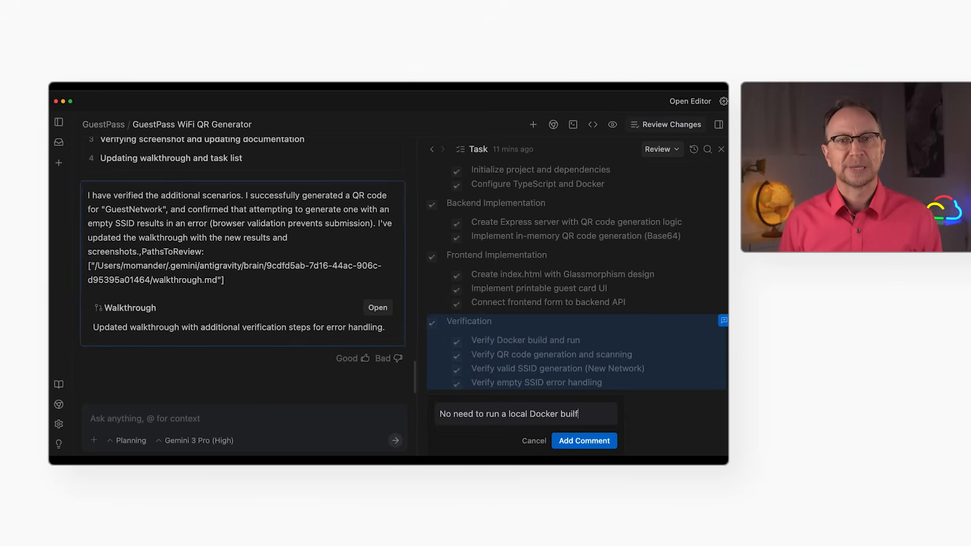
{"action": "left_click", "coordinate": [584, 440]}
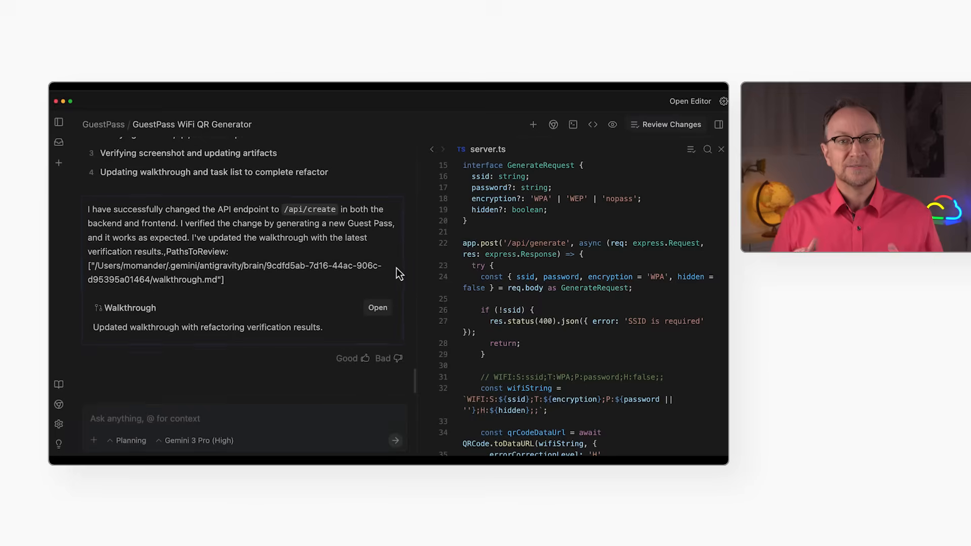
Review the Walkthrough, Task list and server.ts changes in the full code editor
{"action": "left_click", "coordinate": [377, 307]}
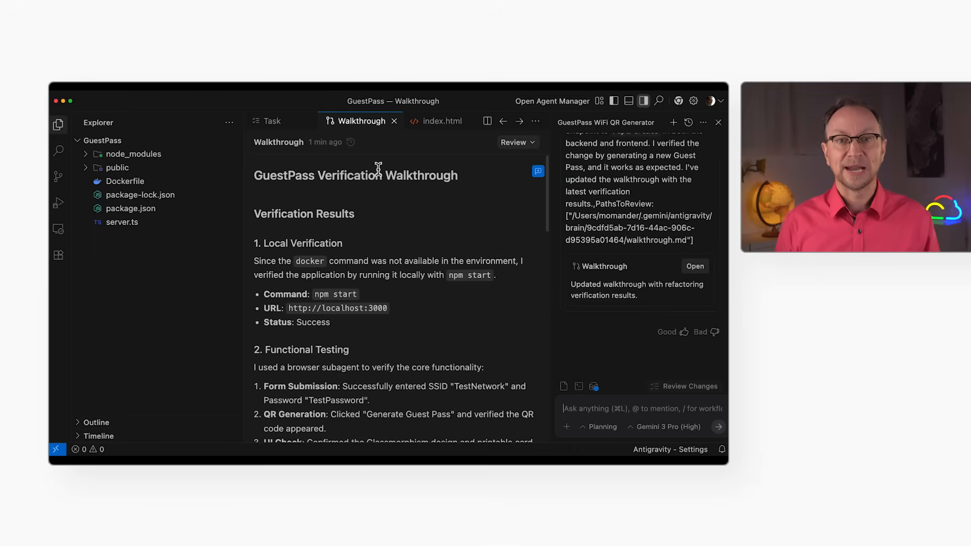
{"action": "left_click", "coordinate": [271, 120]}
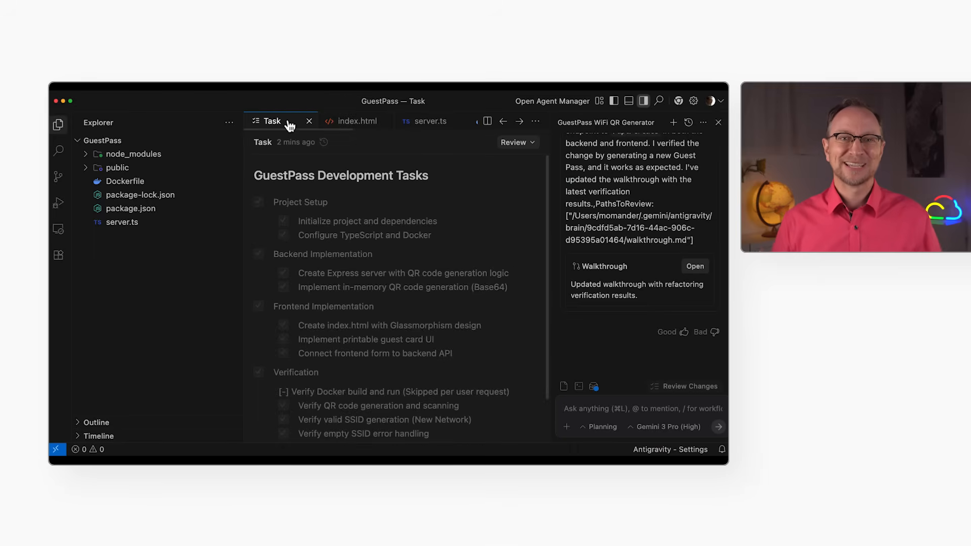
{"action": "left_click", "coordinate": [424, 121]}
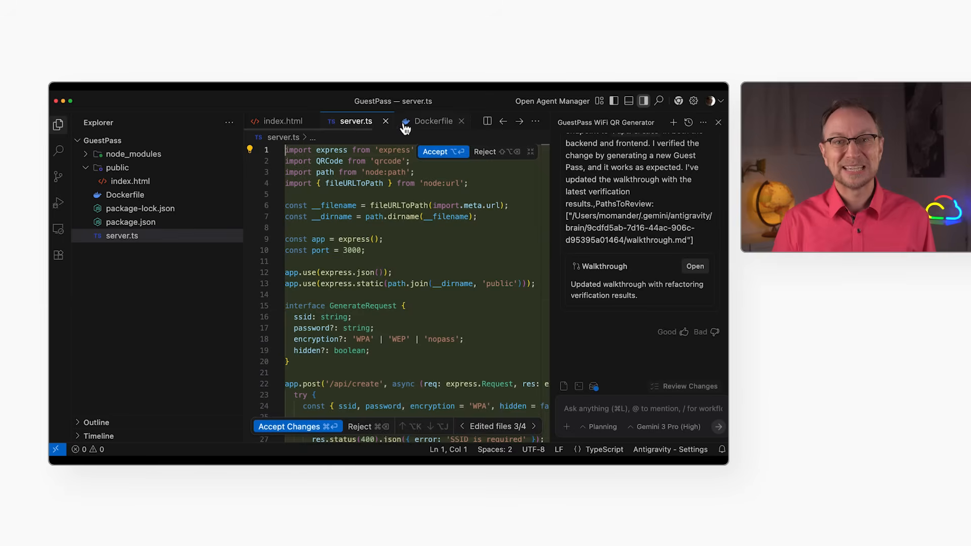
{"action": "scroll", "scroll_direction": "down", "scroll_amount": 3}
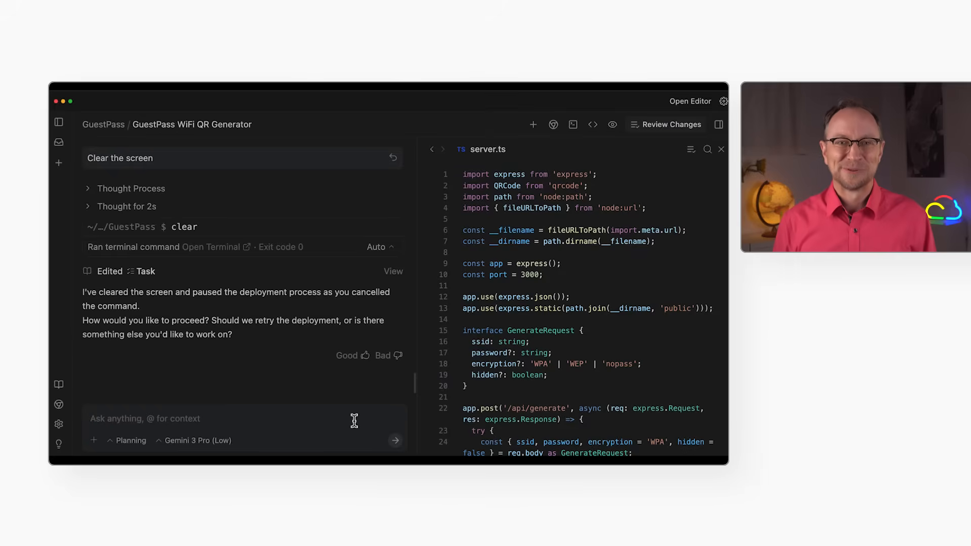
Ask the agent to deploy publicly to Cloud Run in us-central1 from source
{"action": "type", "text": "Deploy this a"}
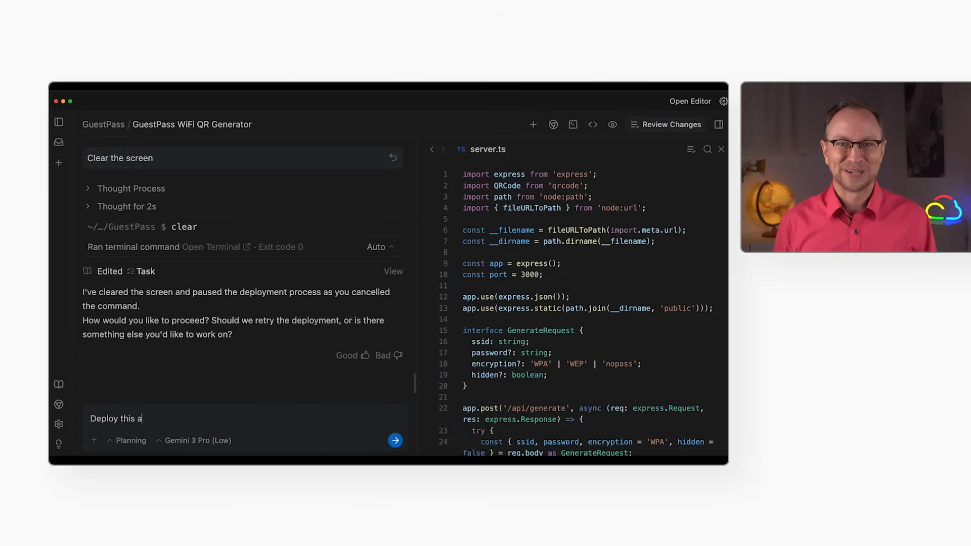
{"action": "type", "text": "pplication to Cloud"}
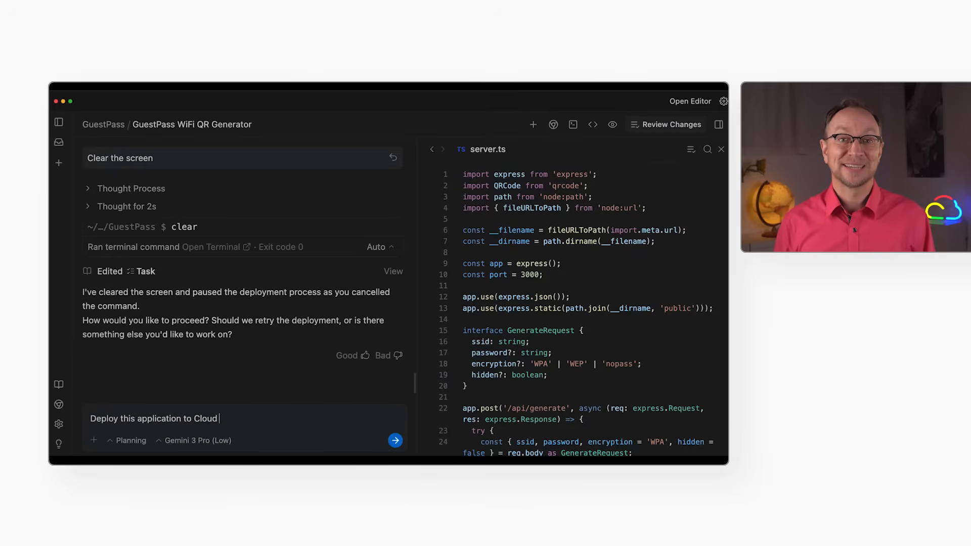
{"action": "type", "text": "Run in region us-central1. Make it"}
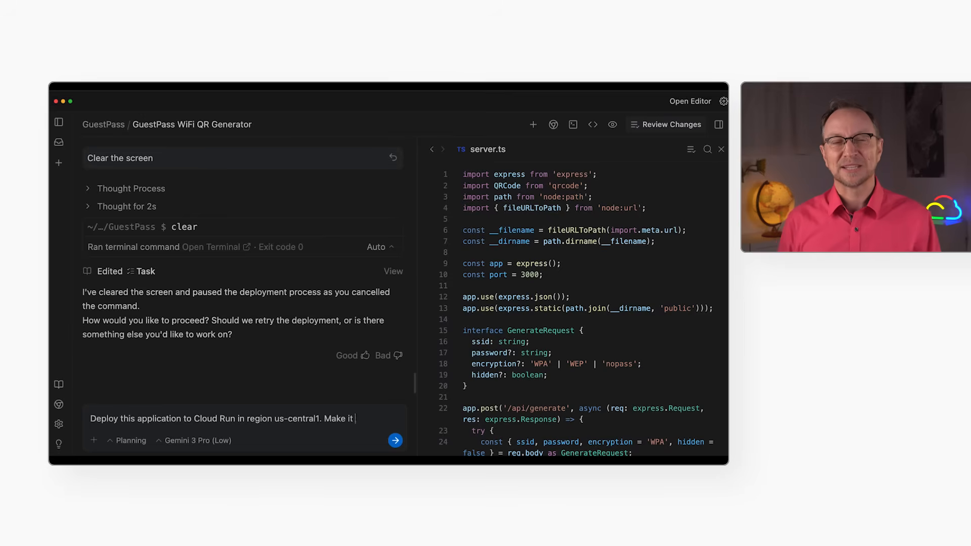
{"action": "type", "text": "publicly accessible so I can test it. Do a source code deploy"}
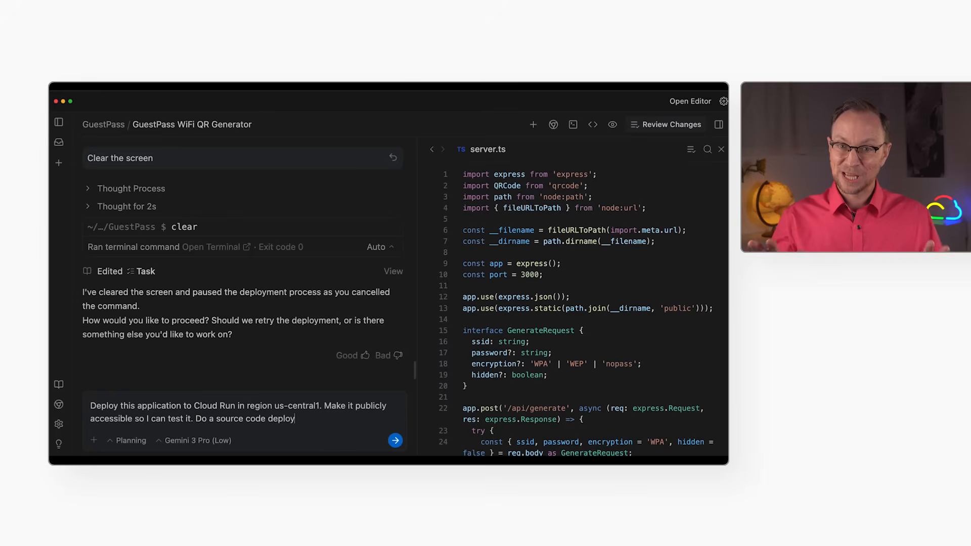
{"action": "left_click", "coordinate": [396, 440]}
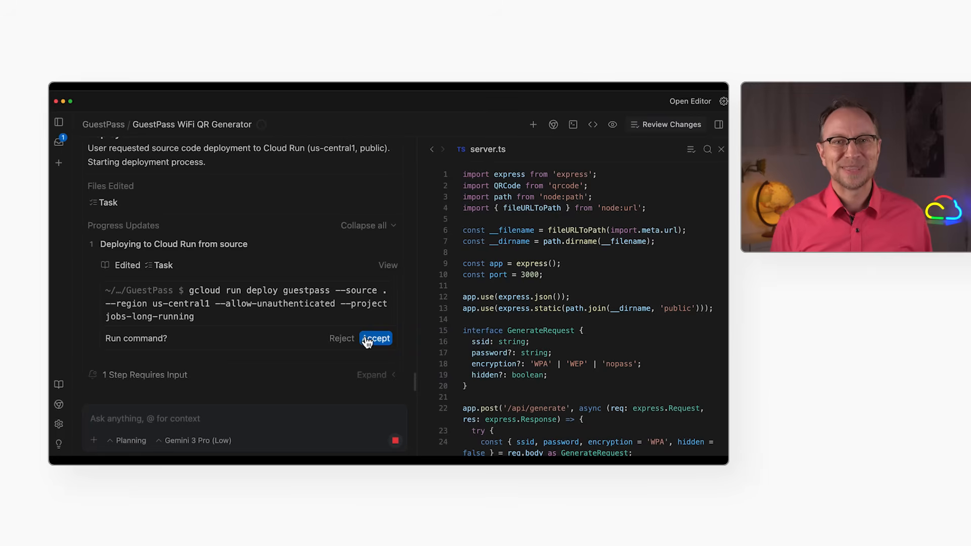
{"action": "left_click", "coordinate": [375, 339]}
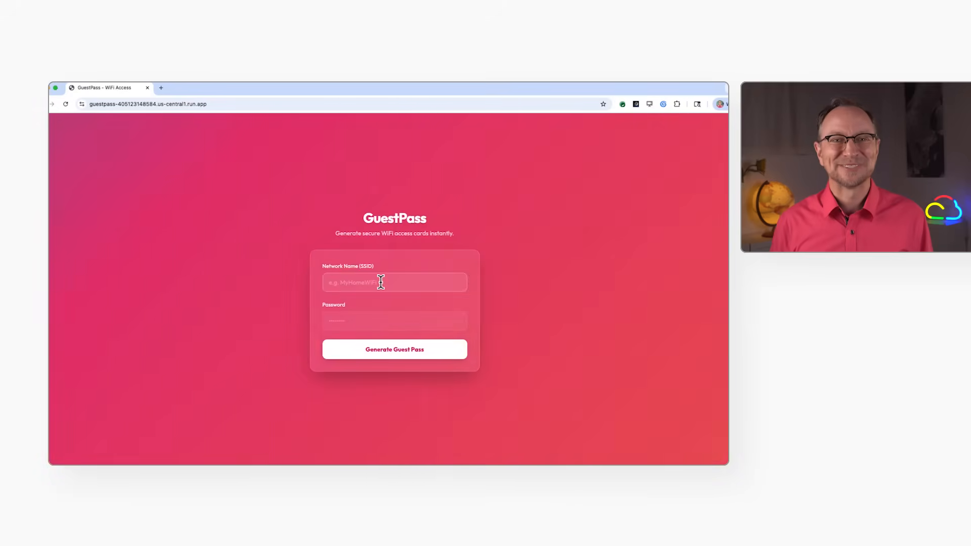
Generate a guest pass card for jungle-gym and dismiss Chrome's save-password offer
{"action": "type", "text": "jungle-gym"}
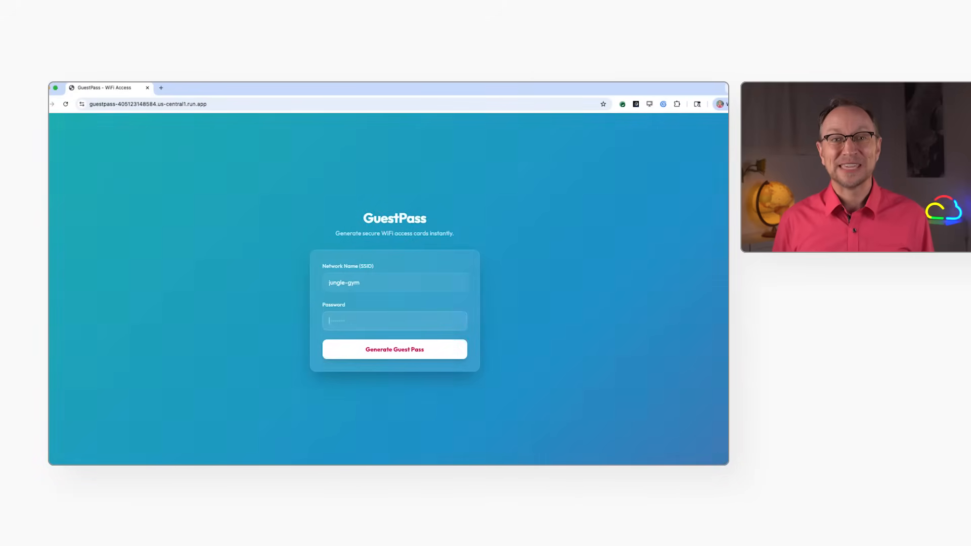
{"action": "left_click", "coordinate": [393, 349]}
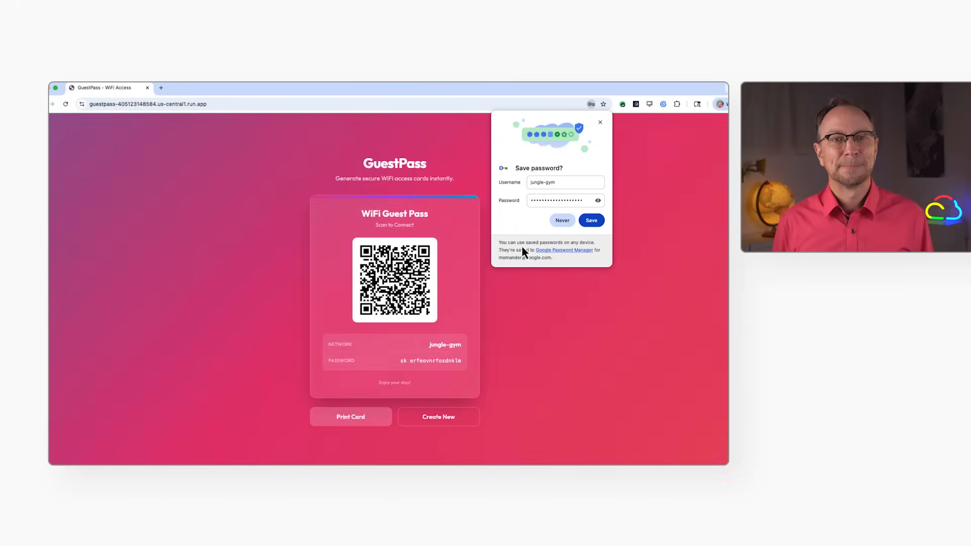
{"action": "left_click", "coordinate": [561, 220]}
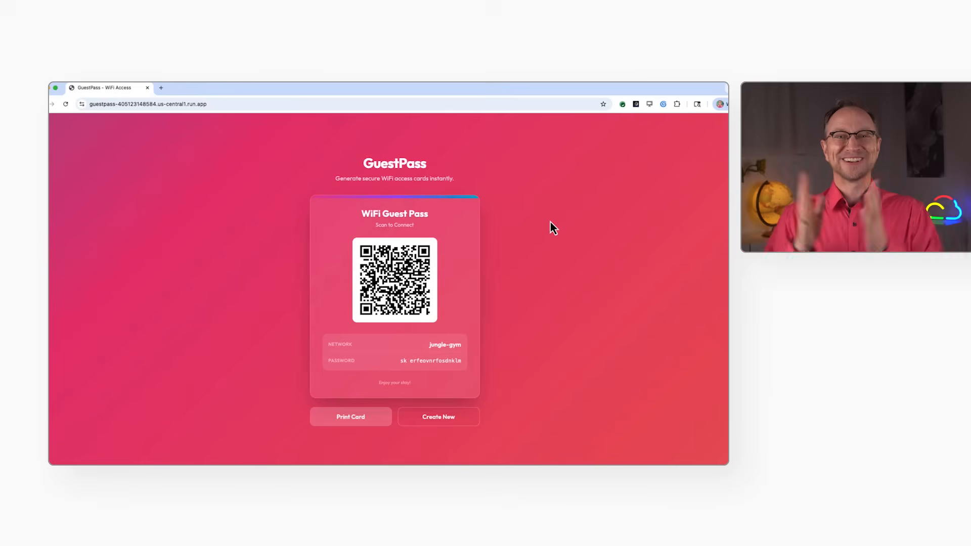